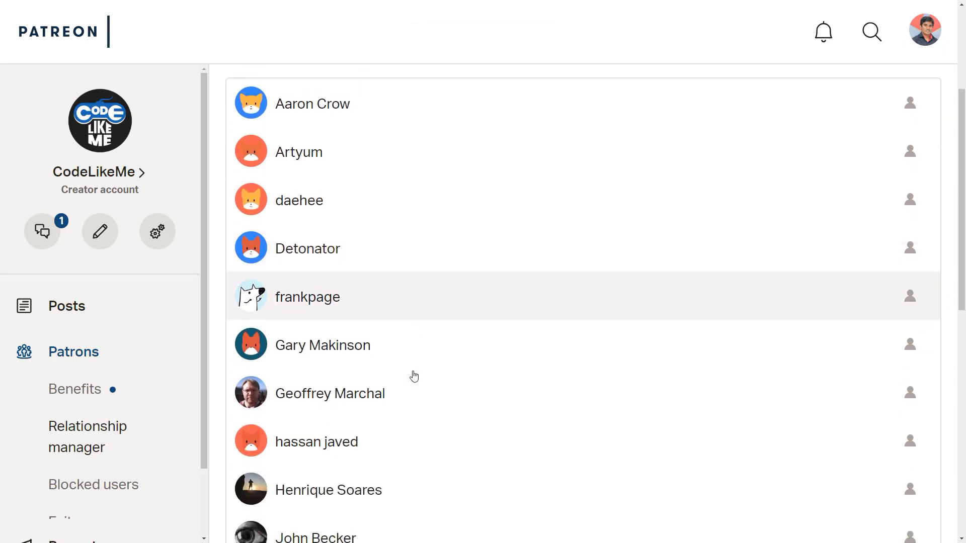
Follow the play-session error log's call stack to the Ch_Human blueprint behind the infinite loop
{"action": "scroll", "scroll_direction": "down", "scroll_amount": 3}
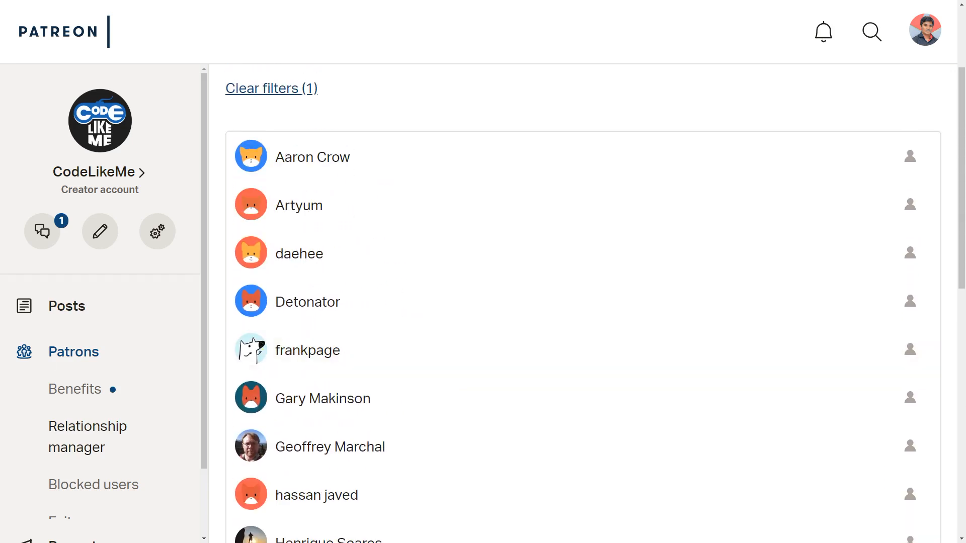
{"action": "left_click", "coordinate": [258, 532]}
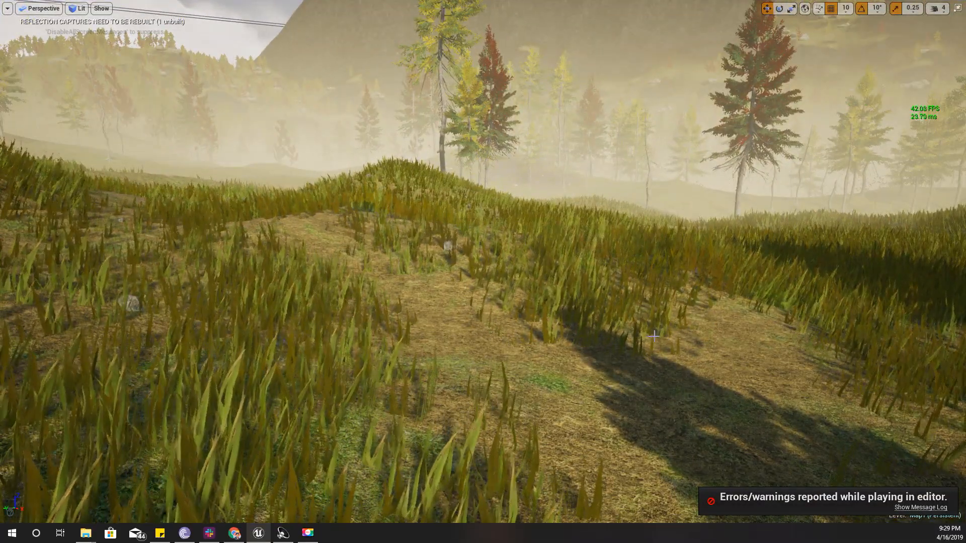
{"action": "left_click", "coordinate": [919, 508]}
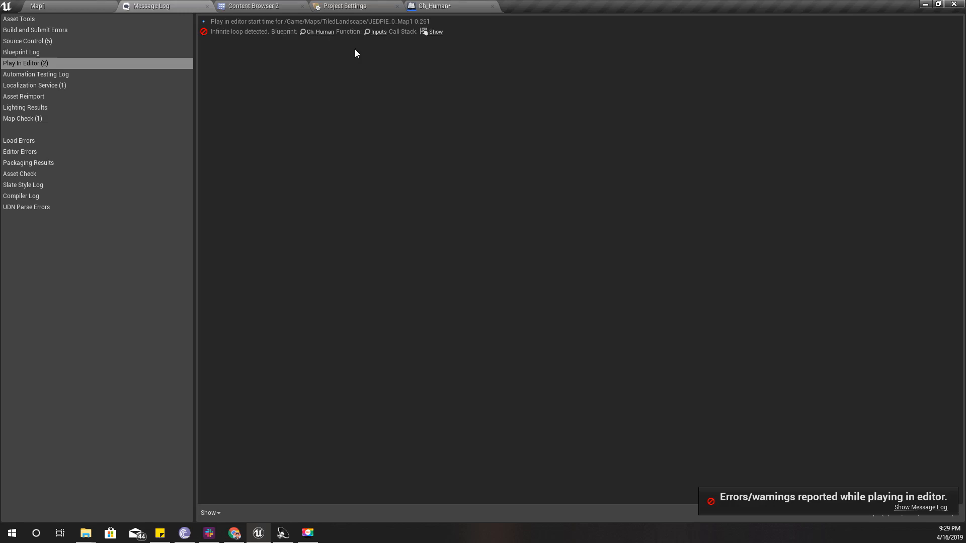
{"action": "mouse_move", "coordinate": [435, 31]}
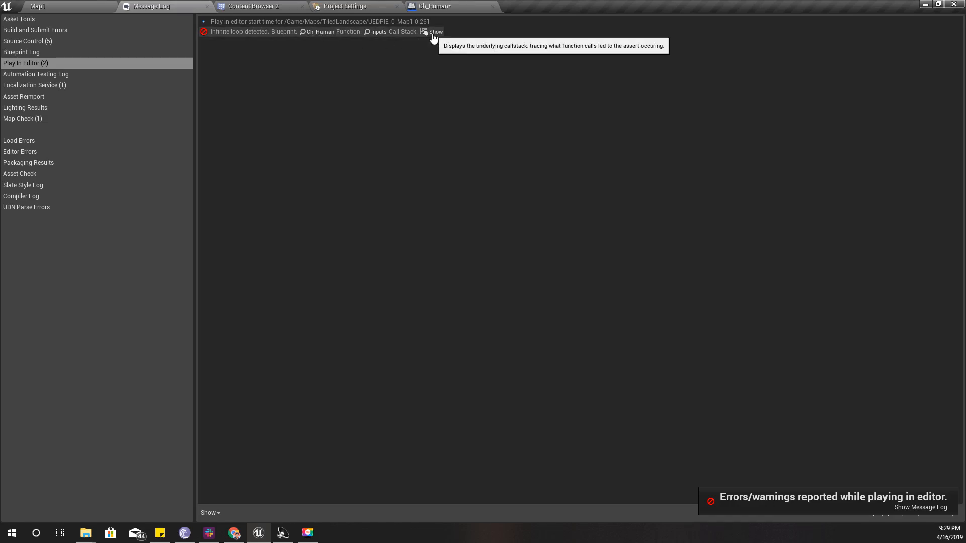
{"action": "left_click", "coordinate": [435, 31]}
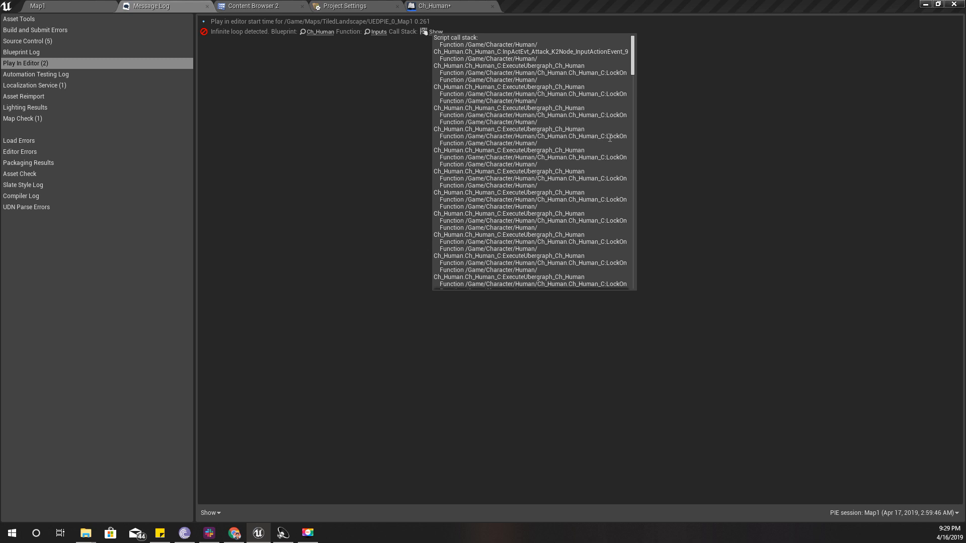
{"action": "left_click", "coordinate": [450, 5]}
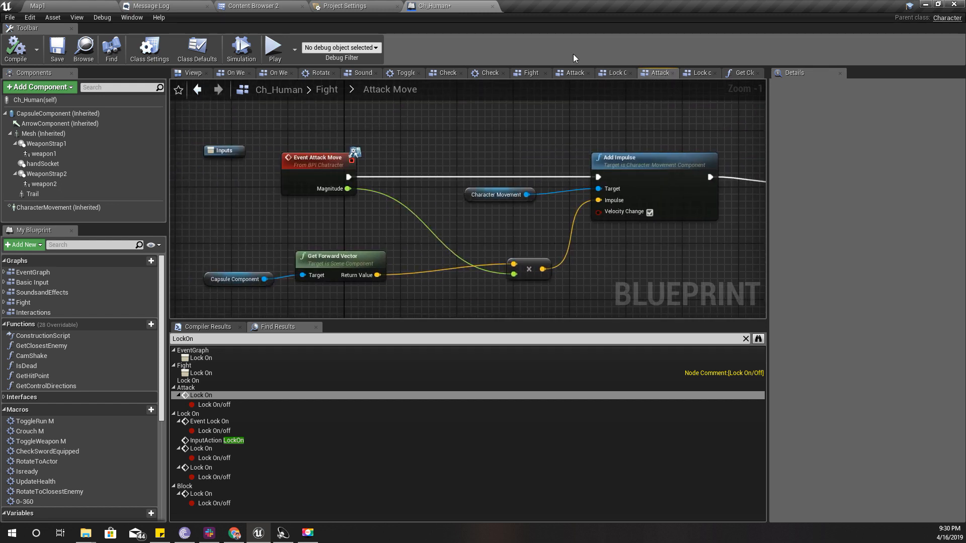
Jump to the Lock On call in the Attack graph and inspect the Lock On graph's logic
{"action": "left_click", "coordinate": [570, 72]}
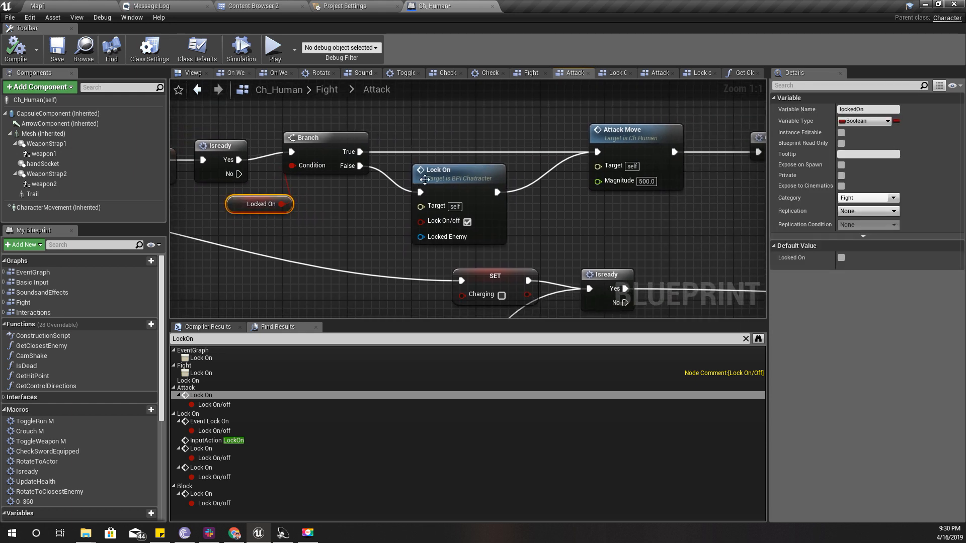
{"action": "mouse_move", "coordinate": [484, 173]}
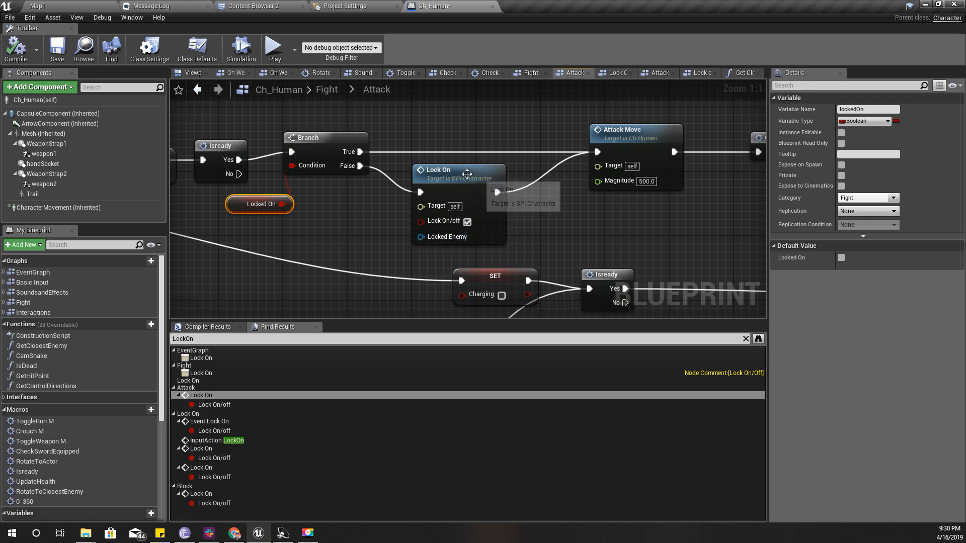
{"action": "left_click", "coordinate": [699, 73]}
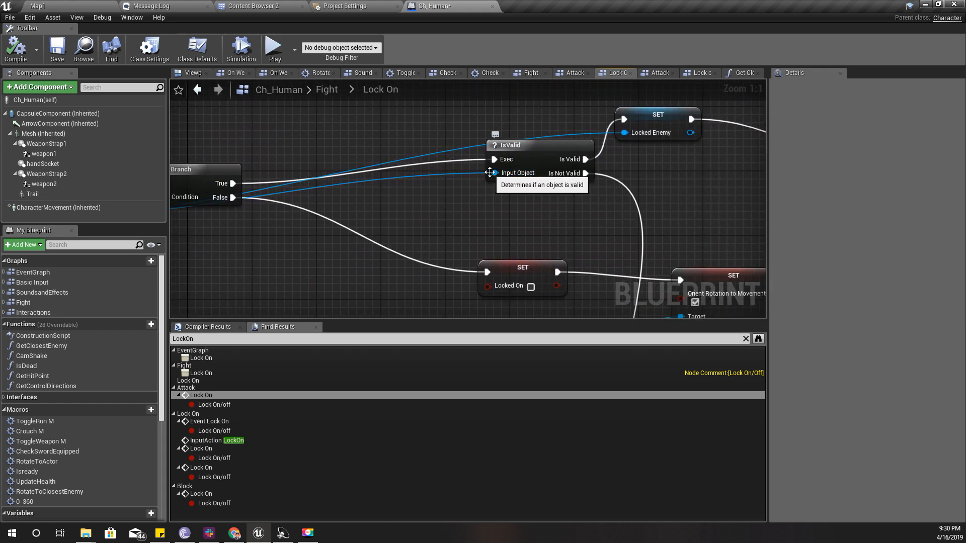
{"action": "scroll", "scroll_direction": "down", "scroll_amount": 3}
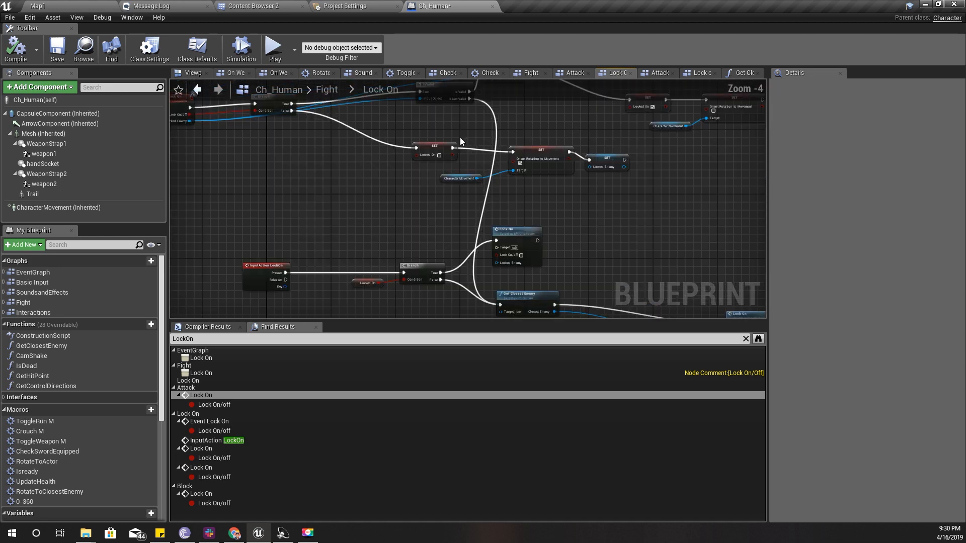
{"action": "mouse_move", "coordinate": [506, 307]}
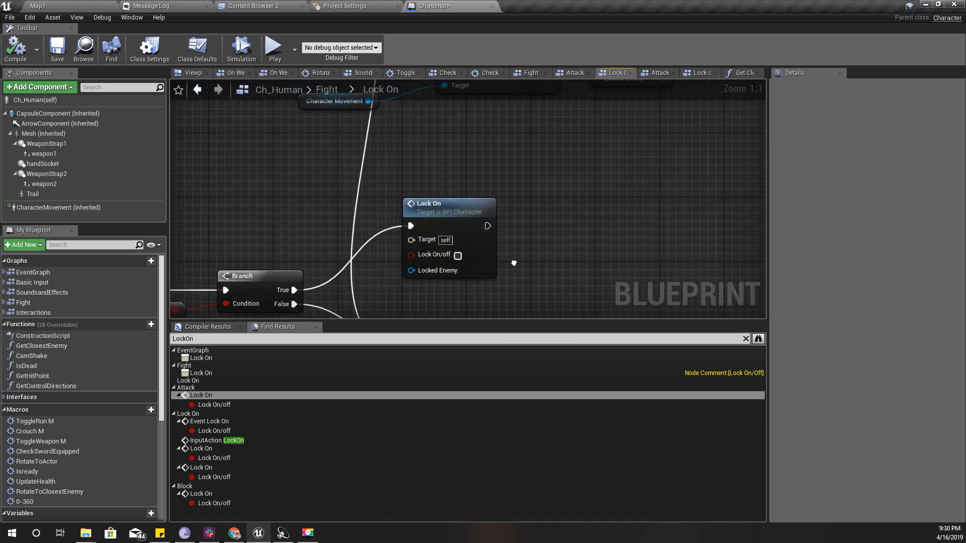
{"action": "scroll", "scroll_direction": "down", "scroll_amount": 3}
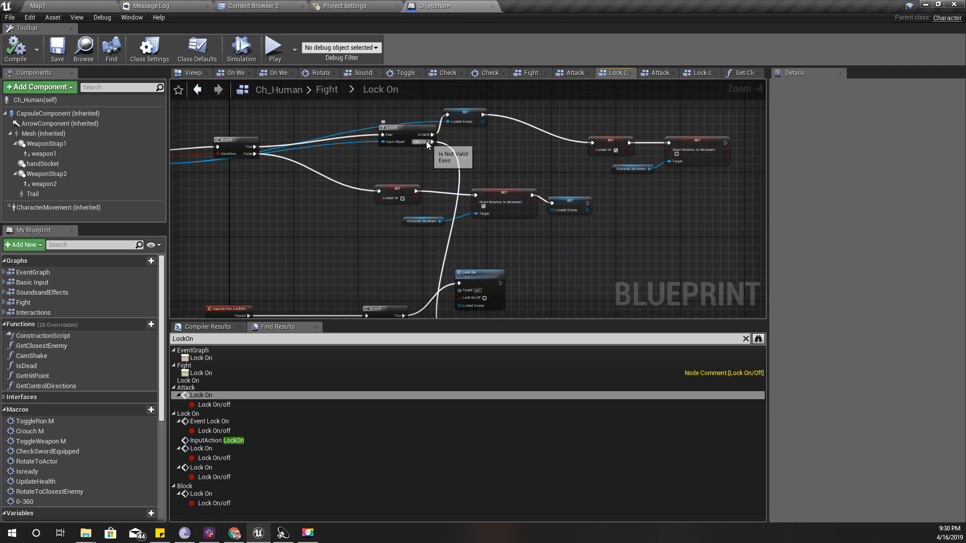
{"action": "mouse_move", "coordinate": [441, 149]}
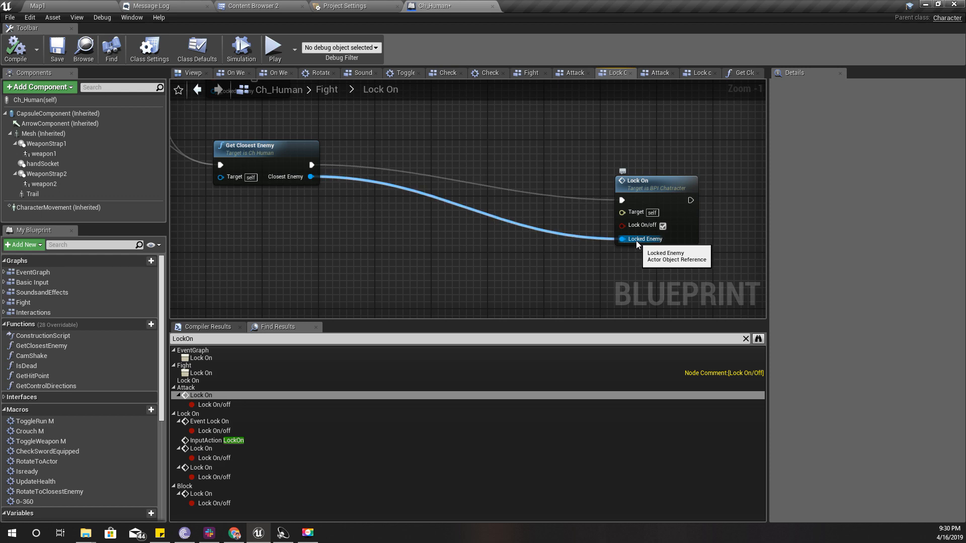
{"action": "scroll", "scroll_direction": "down", "scroll_amount": 3}
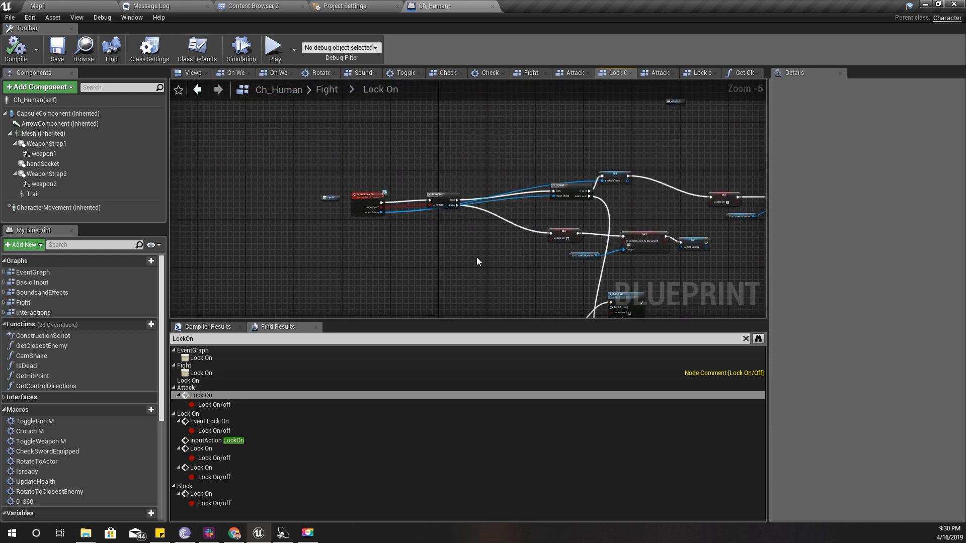
{"action": "scroll", "scroll_direction": "up", "scroll_amount": 3}
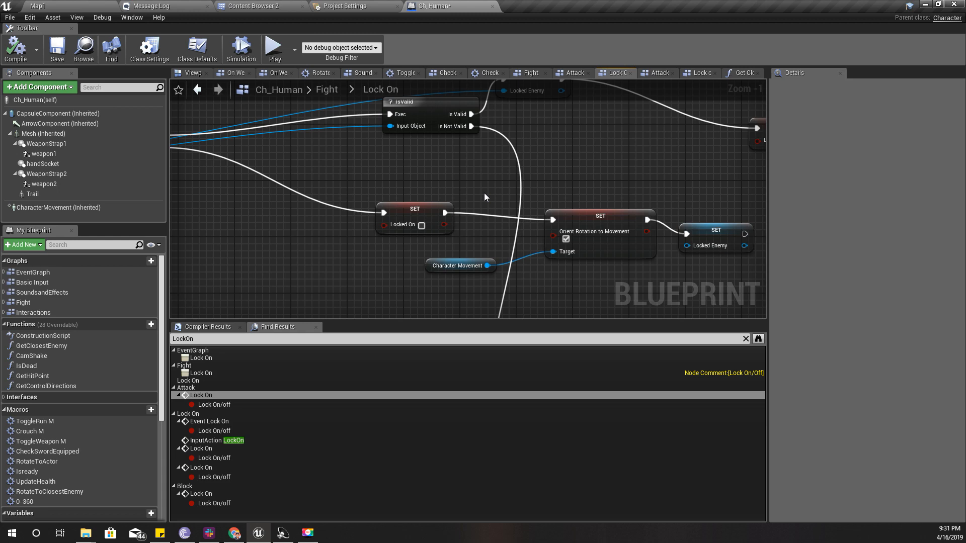
{"action": "mouse_move", "coordinate": [451, 187]}
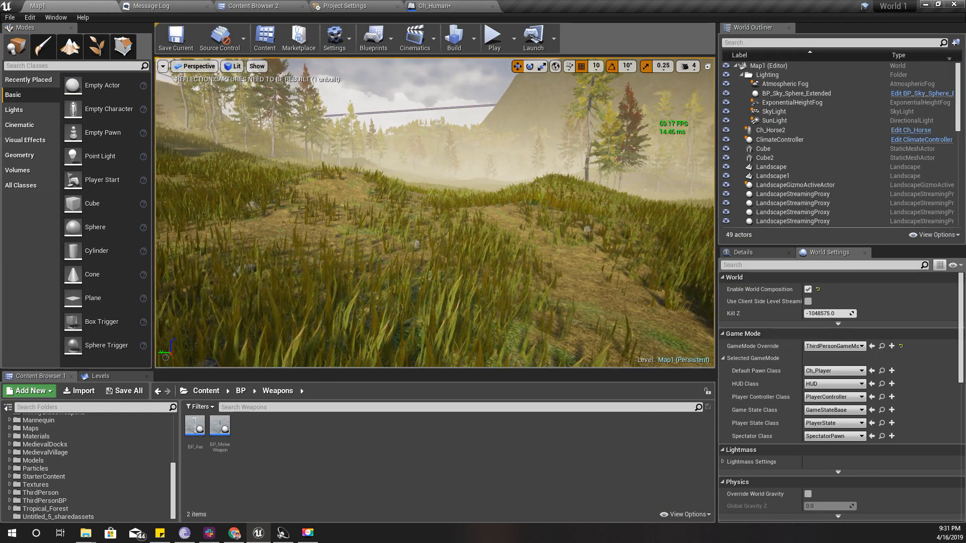
Glance at the Map1 level tab and return to the Ch_Human blueprint
{"action": "left_click", "coordinate": [440, 6]}
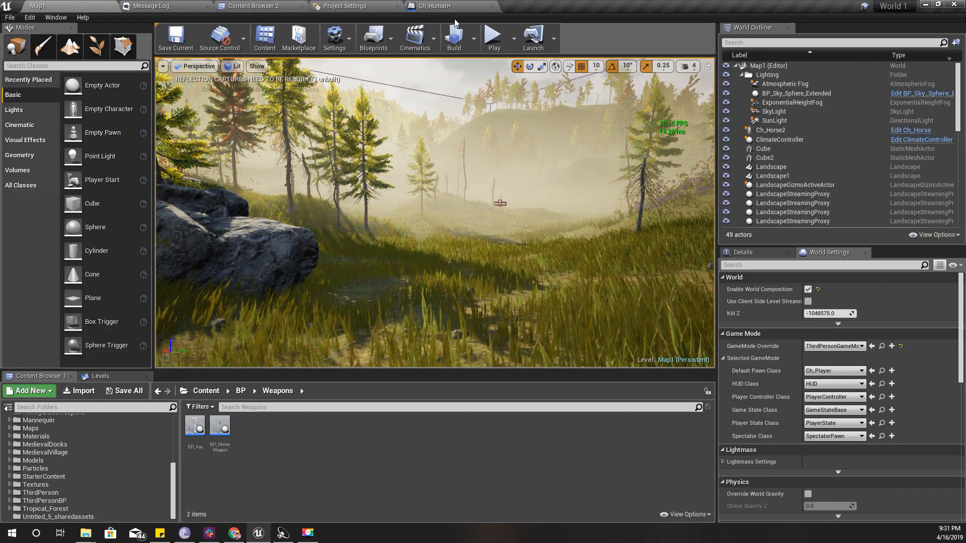
{"action": "left_click", "coordinate": [431, 5]}
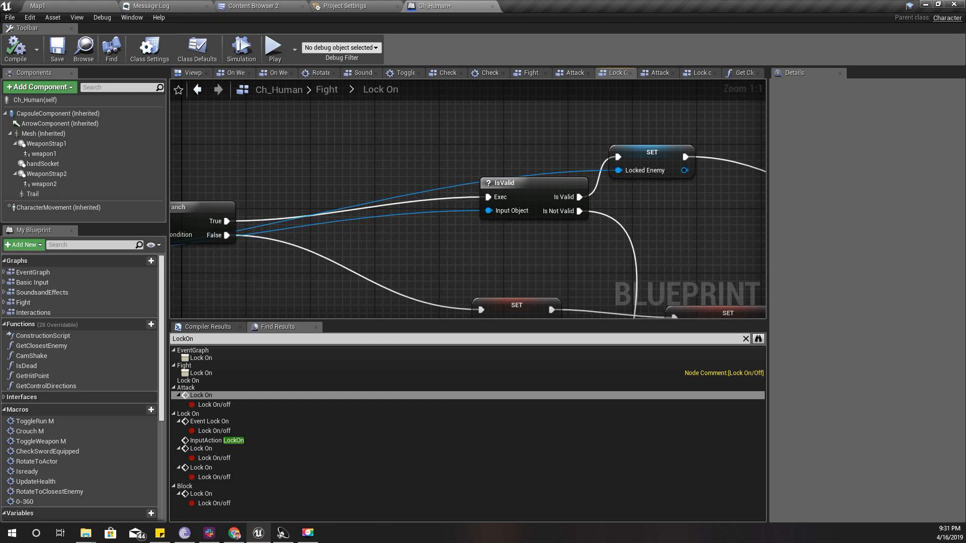
{"action": "mouse_move", "coordinate": [374, 244]}
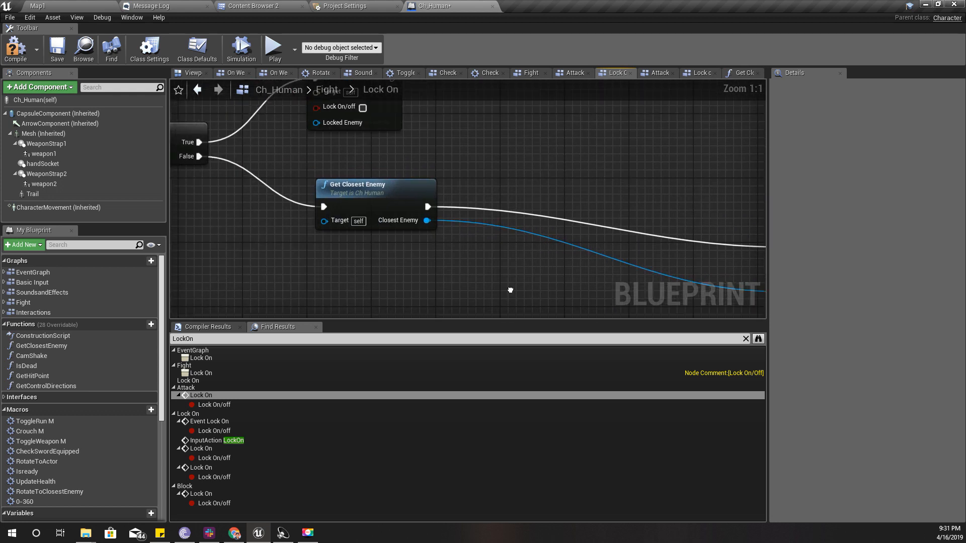
Route Get Closest Enemy through an IsValid check before the Lock On call
{"action": "scroll", "scroll_direction": "down", "scroll_amount": 3}
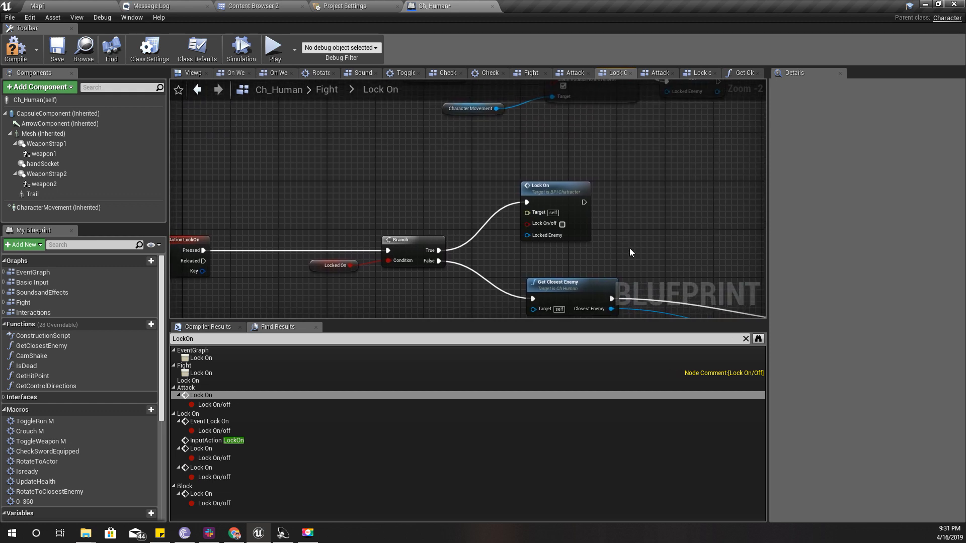
{"action": "scroll", "scroll_direction": "down", "scroll_amount": 3}
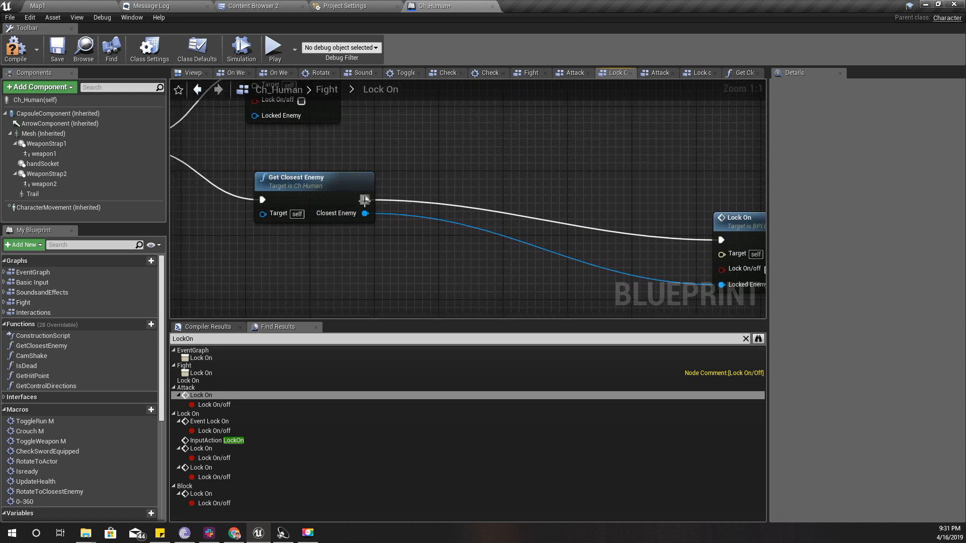
{"action": "scroll", "scroll_direction": "down", "scroll_amount": 3}
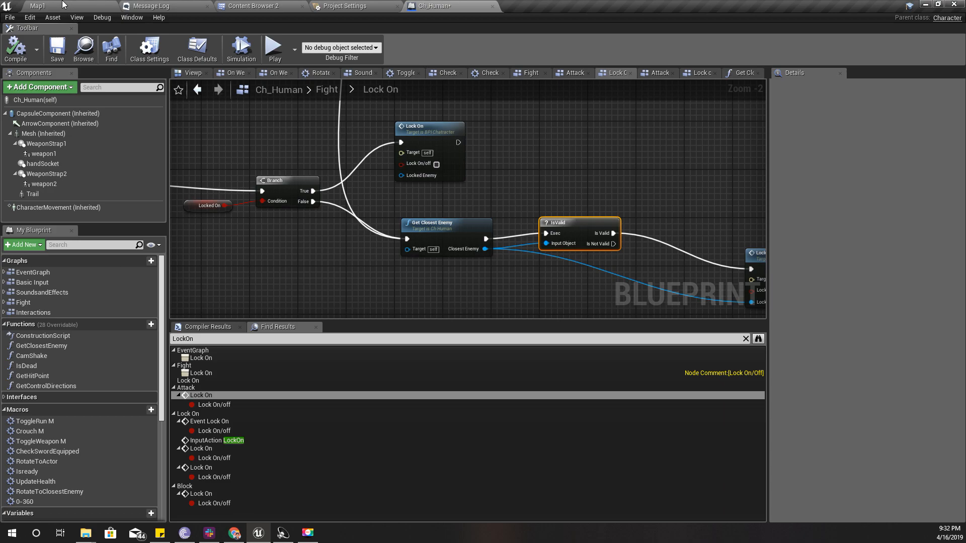
Play the Map1 level in editor to test the lock-on change
{"action": "left_click", "coordinate": [37, 6]}
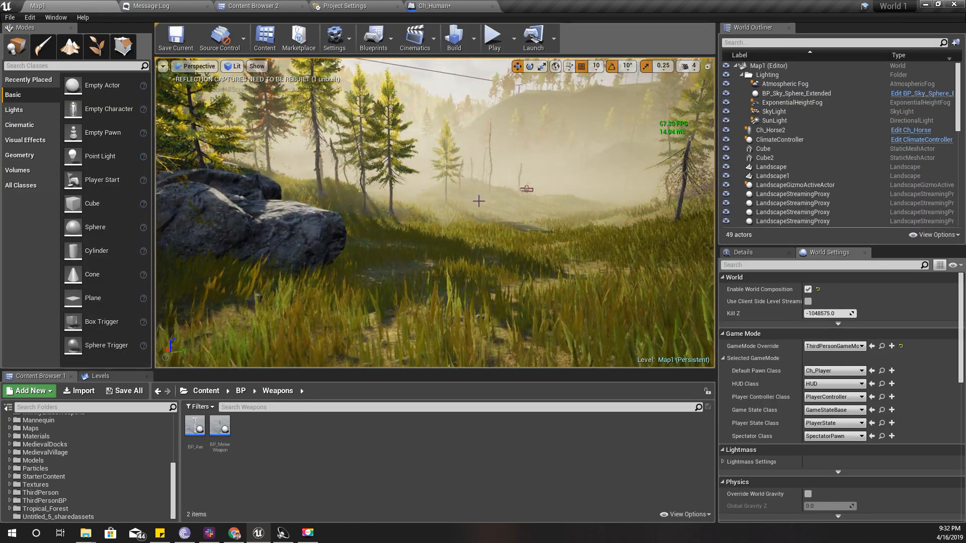
{"action": "key", "text": "F11"}
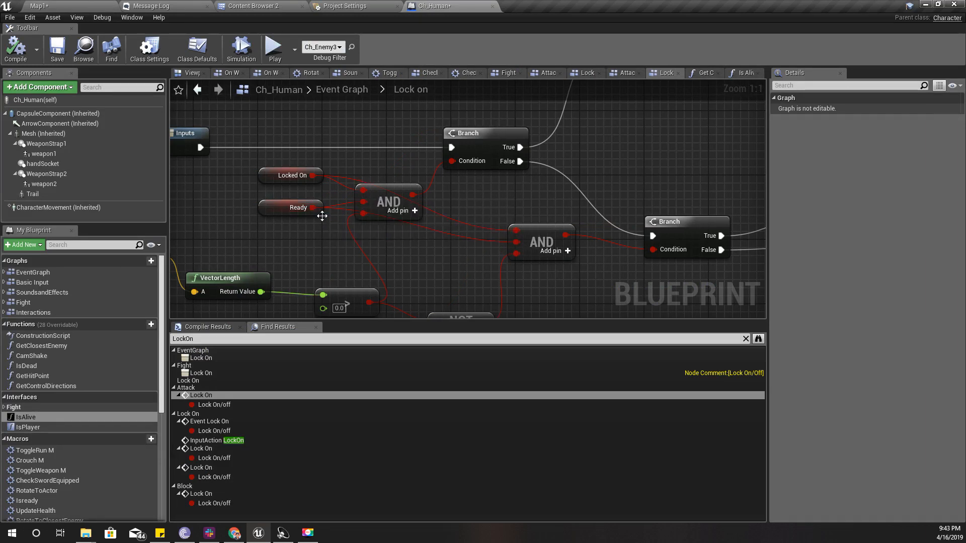
{"action": "mouse_move", "coordinate": [333, 219]}
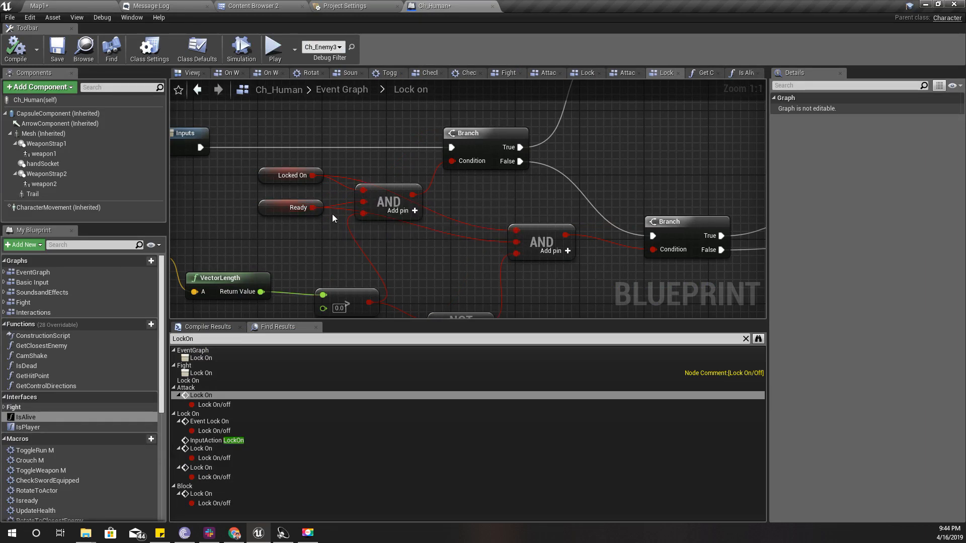
{"action": "mouse_move", "coordinate": [298, 207]}
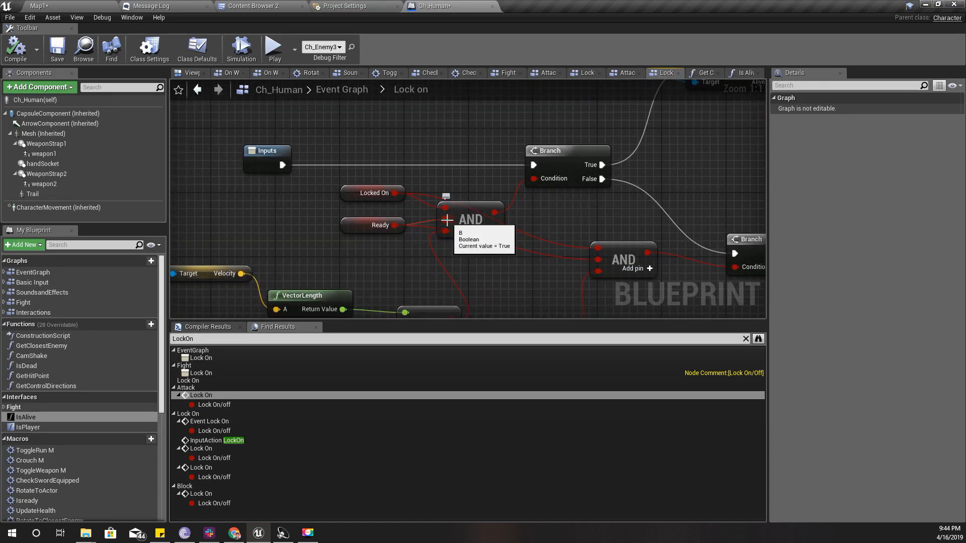
{"action": "mouse_move", "coordinate": [447, 216]}
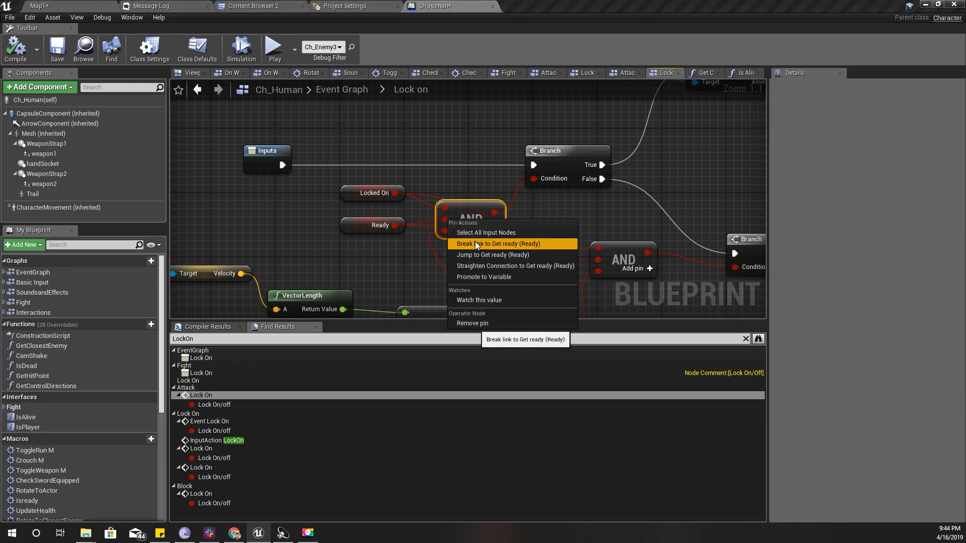
Break the Ready link on the AND node and remove its unused pin
{"action": "left_click", "coordinate": [497, 244]}
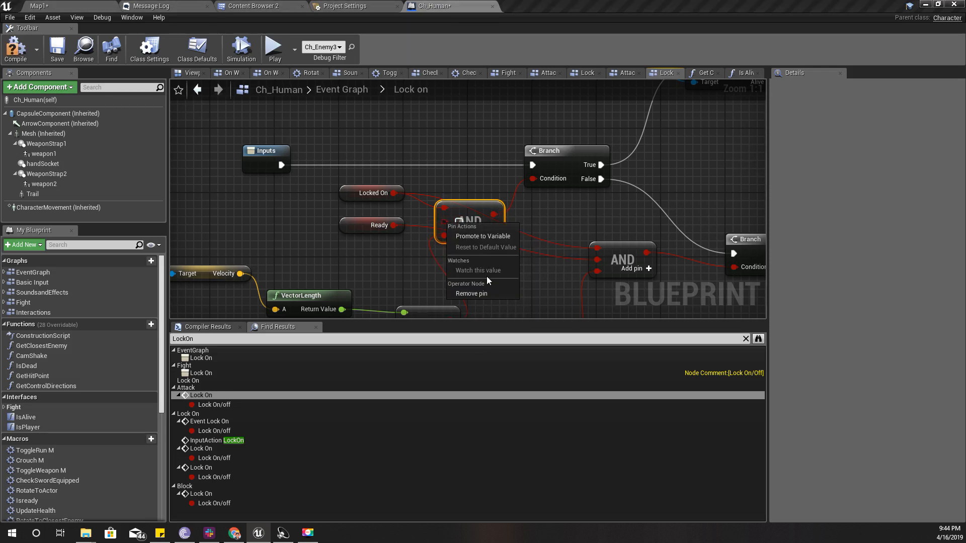
{"action": "left_click", "coordinate": [449, 247]}
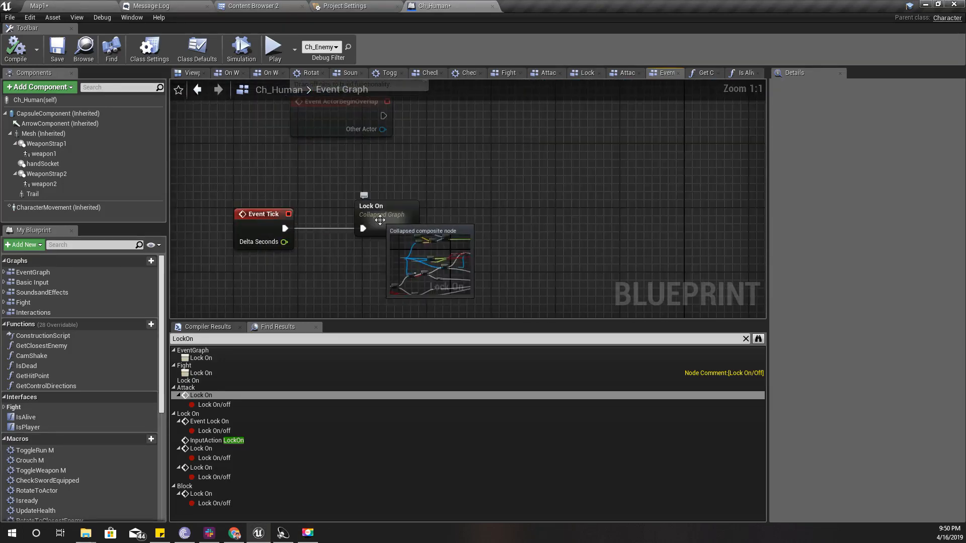
Inspect the collapsed Lock On graph's Is Alive branch, Locked Enemy setters and Turn node
{"action": "double_click", "coordinate": [371, 210]}
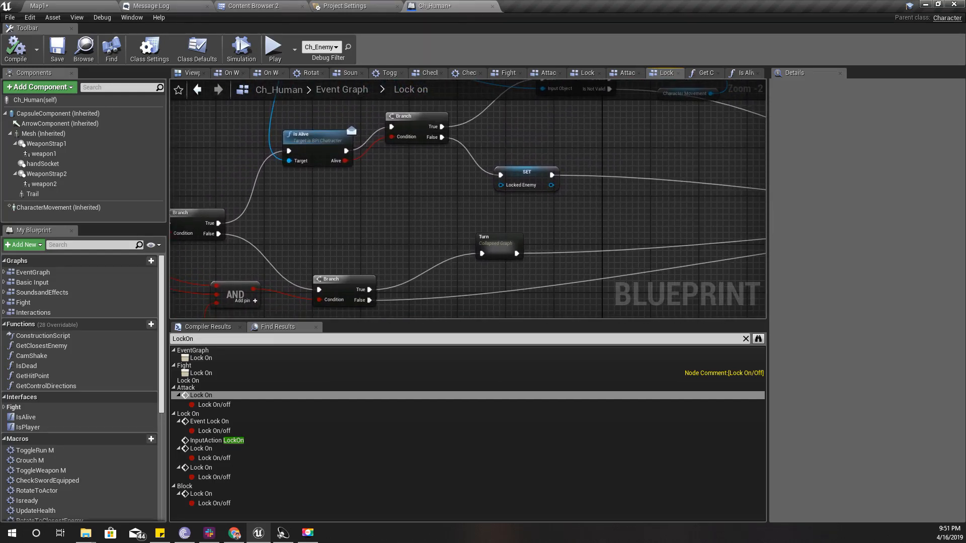
{"action": "mouse_move", "coordinate": [584, 76]}
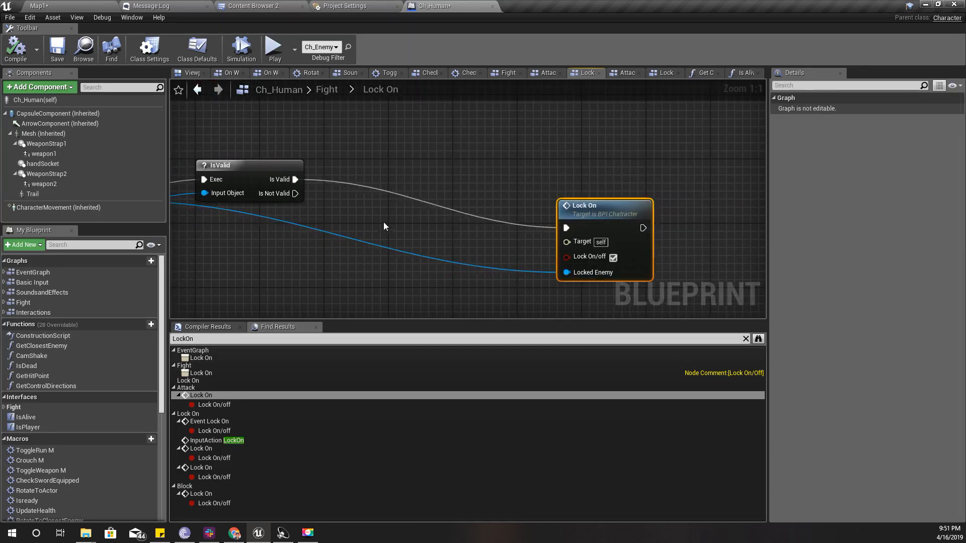
Add a Set Locked On node after IsValid's Is Not Valid output
{"action": "left_click_drag", "start_coordinate": [296, 193], "coordinate": [333, 253]}
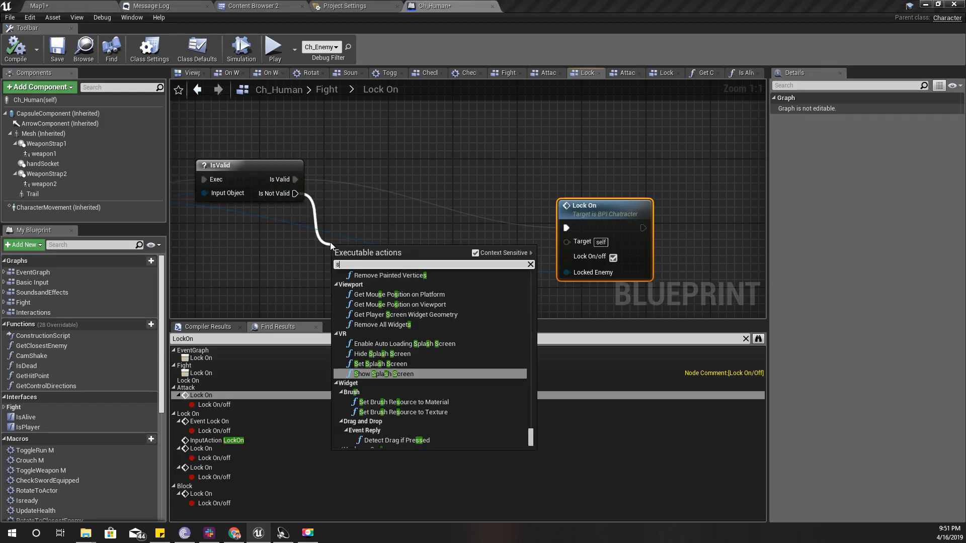
{"action": "type", "text": "et locked"}
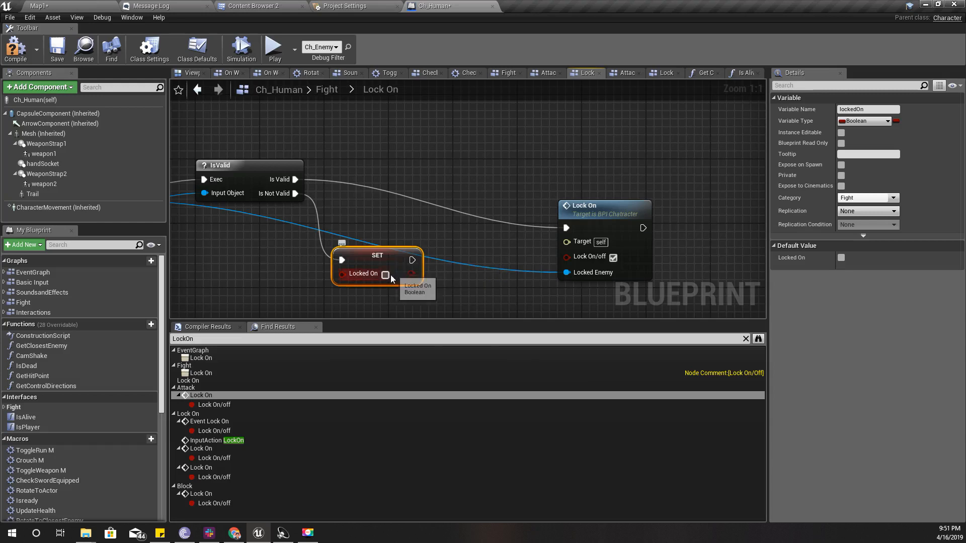
{"action": "mouse_move", "coordinate": [435, 269]}
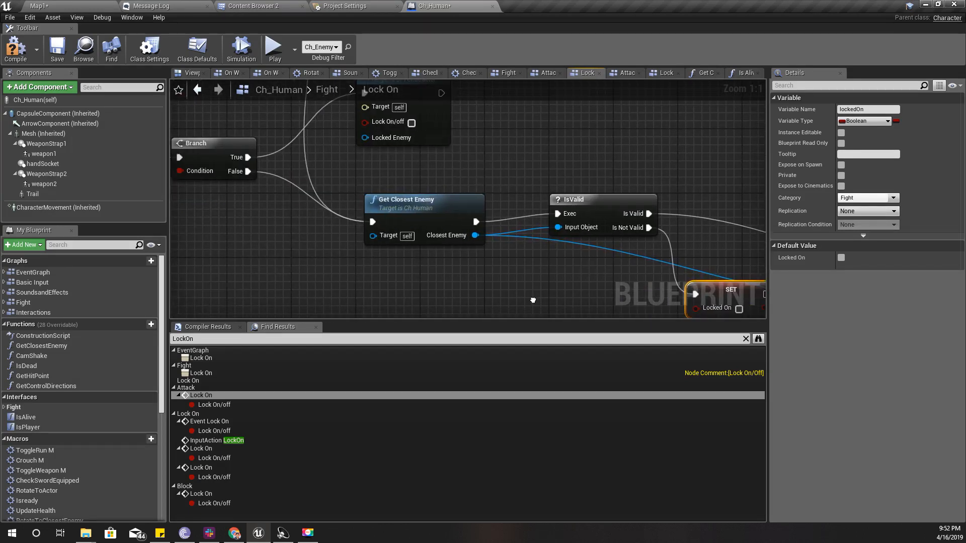
In the Lock on graph, wire a Lock On call after Set Locked Enemy from the Branch's False output
{"action": "left_click", "coordinate": [665, 72]}
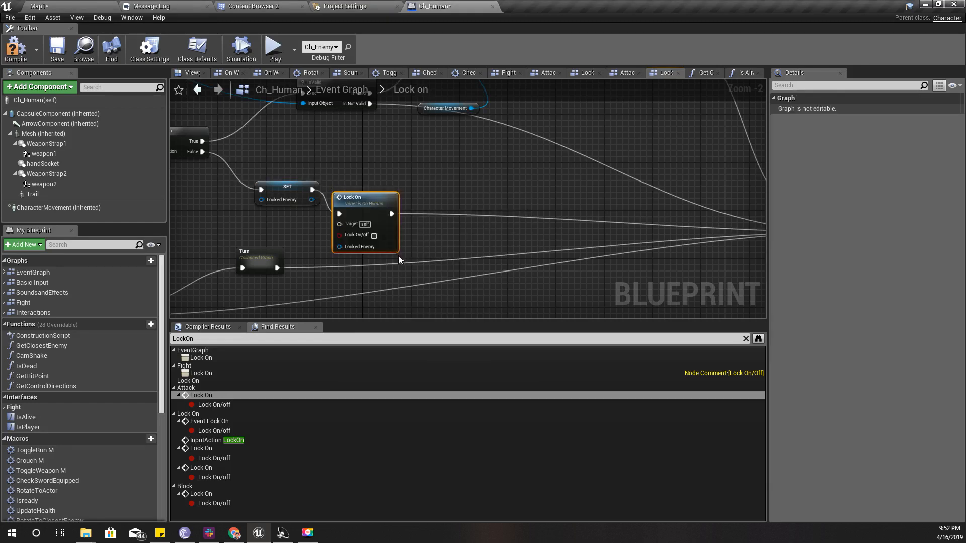
{"action": "left_click", "coordinate": [373, 235]}
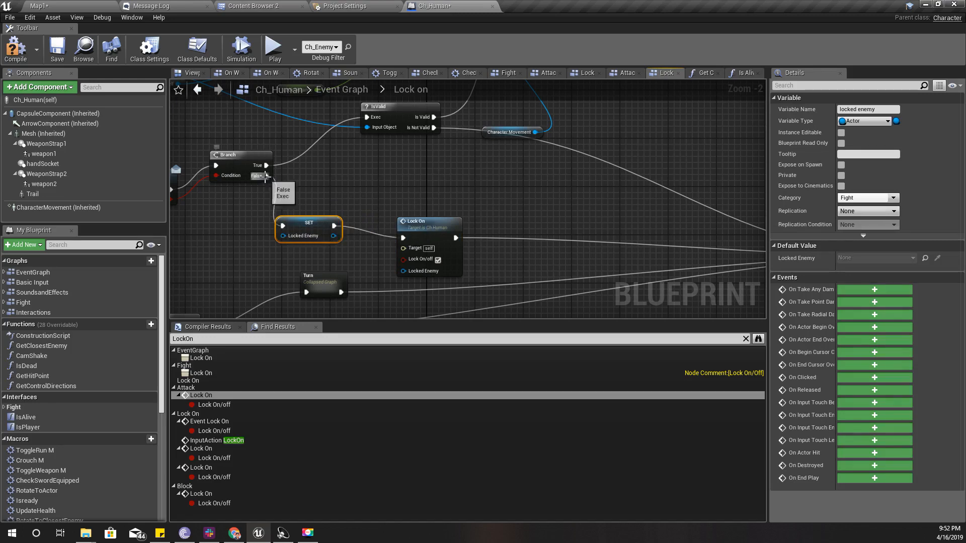
{"action": "mouse_move", "coordinate": [180, 118]}
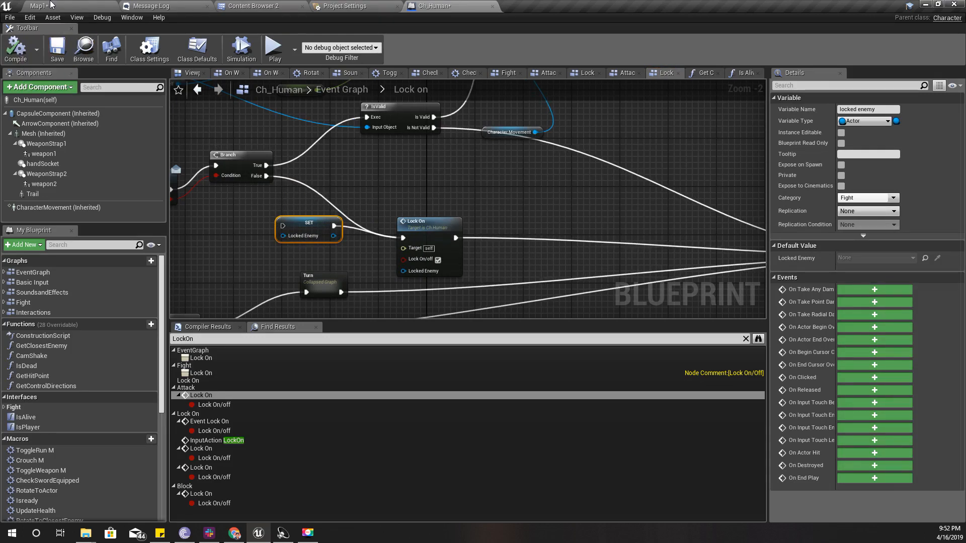
{"action": "left_click", "coordinate": [37, 7]}
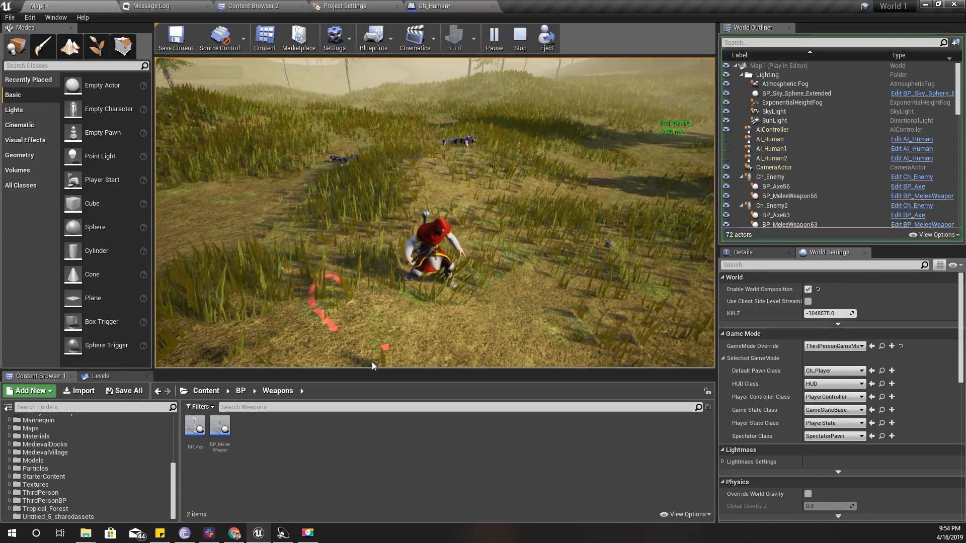
Debug the Ch_Human graph for the player character beside the running game viewport
{"action": "left_click", "coordinate": [448, 6]}
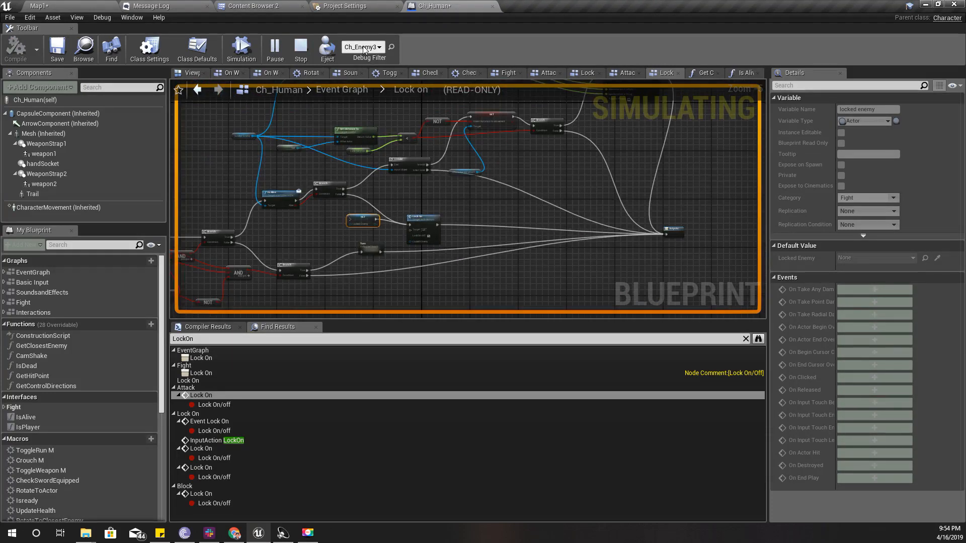
{"action": "left_click", "coordinate": [362, 47]}
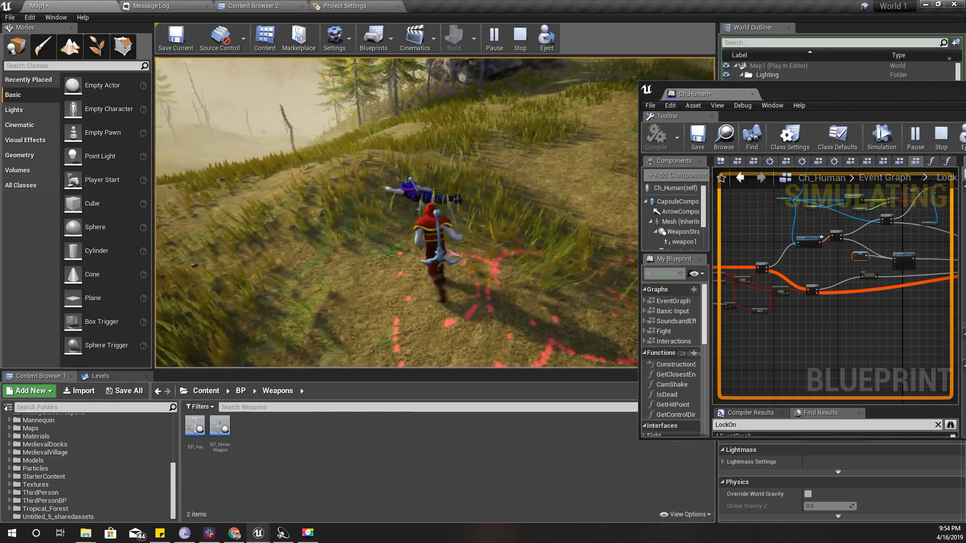
Jump via Find Results to the InputAction LockOn logic in the Fight graph
{"action": "left_click", "coordinate": [519, 38]}
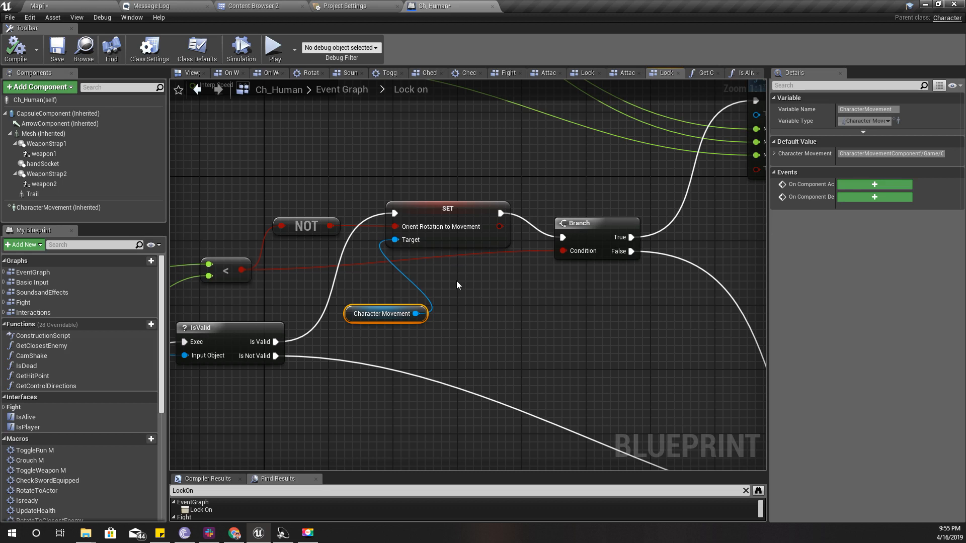
{"action": "mouse_move", "coordinate": [378, 187]}
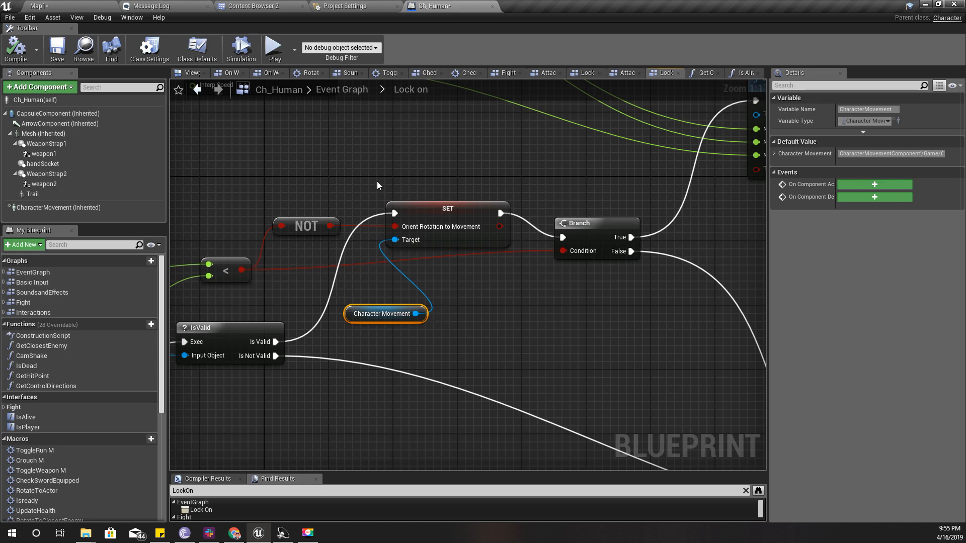
{"action": "left_click", "coordinate": [447, 208]}
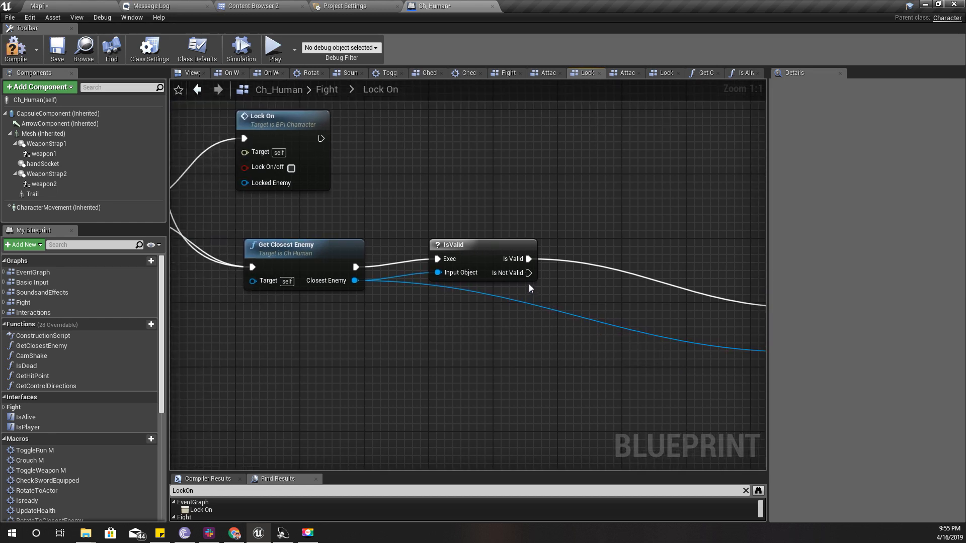
Call Lock On with lock-off from IsValid's Is Not Valid output, then return to Map1
{"action": "left_click_drag", "start_coordinate": [529, 273], "coordinate": [560, 324]}
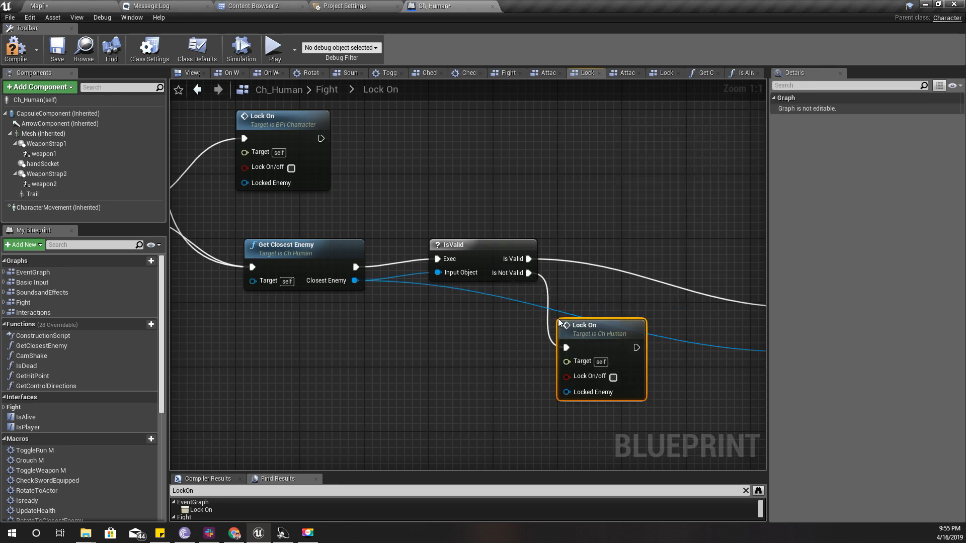
{"action": "mouse_move", "coordinate": [371, 359]}
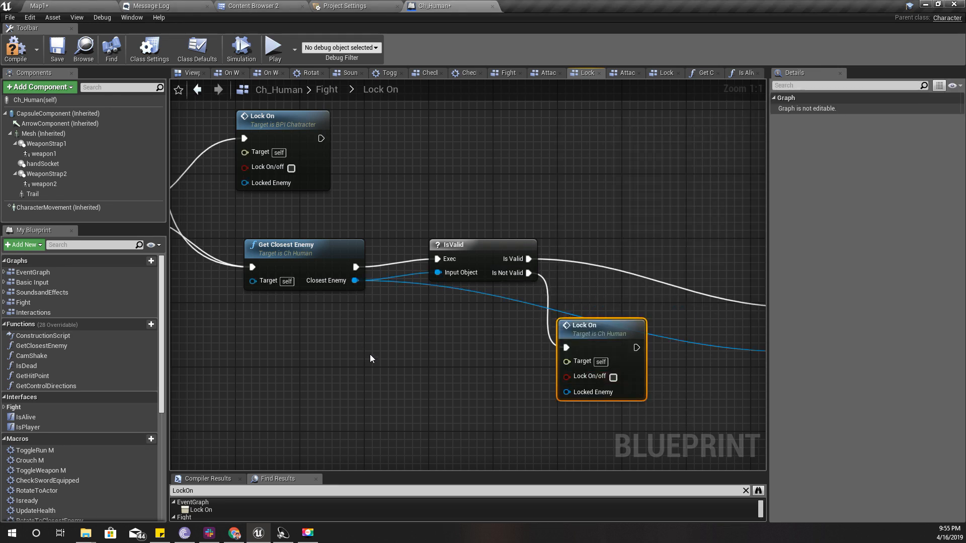
{"action": "scroll", "scroll_direction": "down", "scroll_amount": 3}
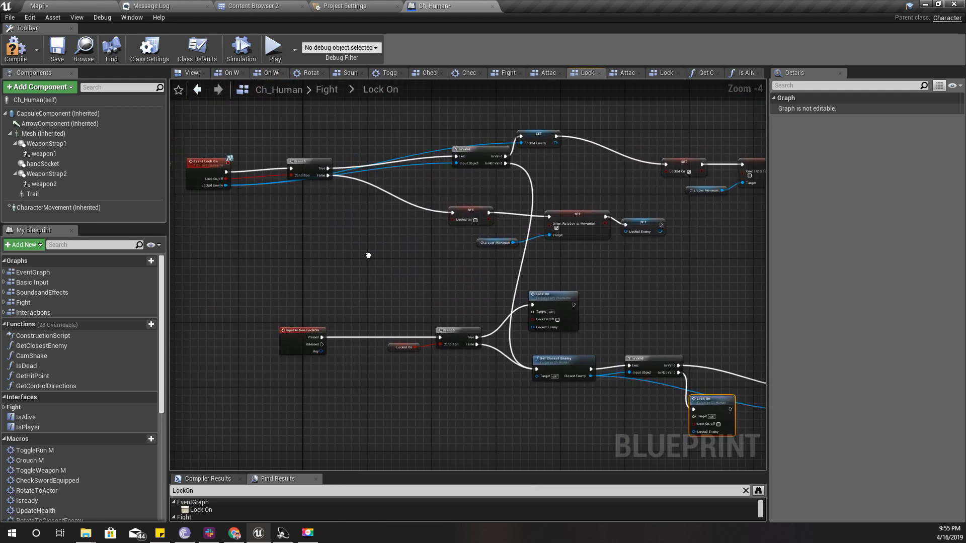
{"action": "left_click_drag", "start_coordinate": [368, 255], "coordinate": [311, 252]}
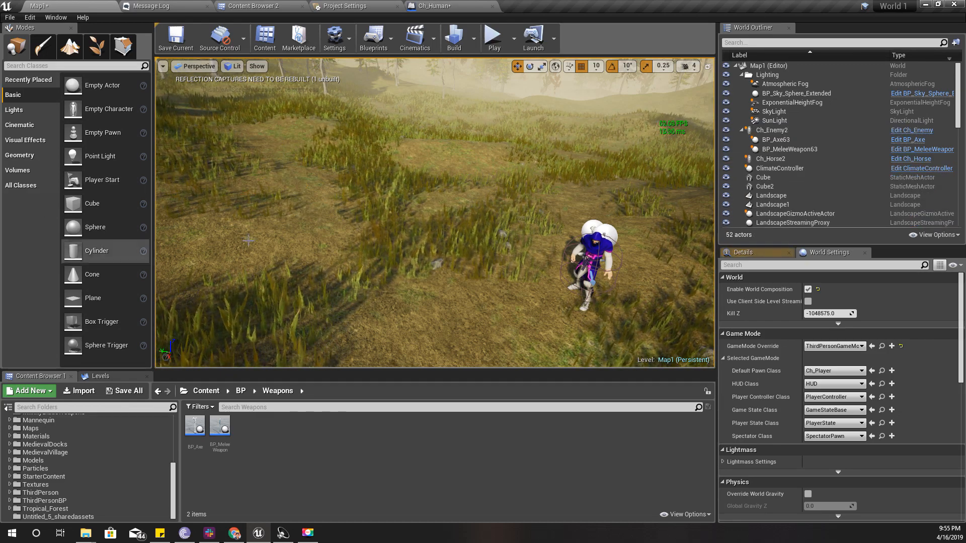
Run the level and test locking on and off against enemies
{"action": "key", "text": "F11"}
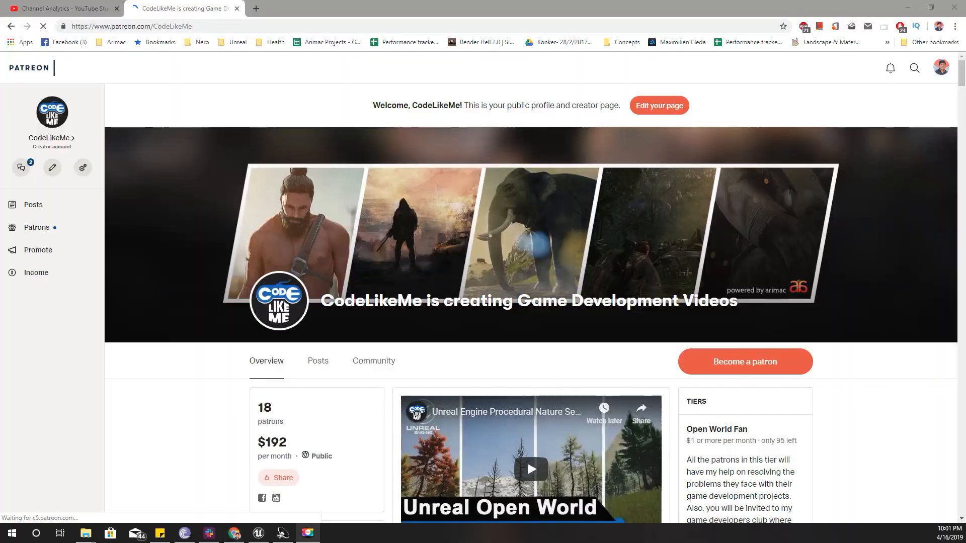
Scroll down the CodeLikeMe Patreon page past the intro to the $5 and $20 tiers
{"action": "scroll", "scroll_direction": "down", "scroll_amount": 3}
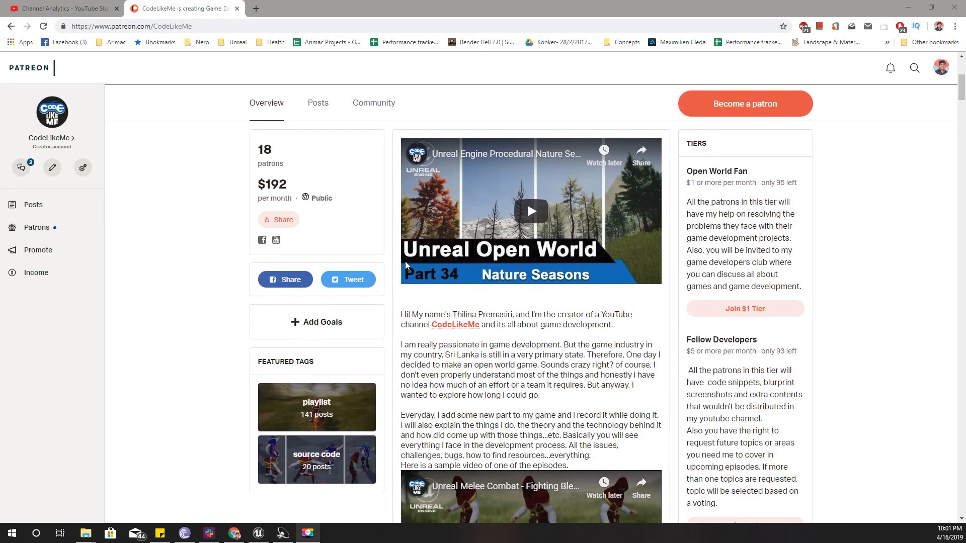
{"action": "scroll", "scroll_direction": "down", "scroll_amount": 3}
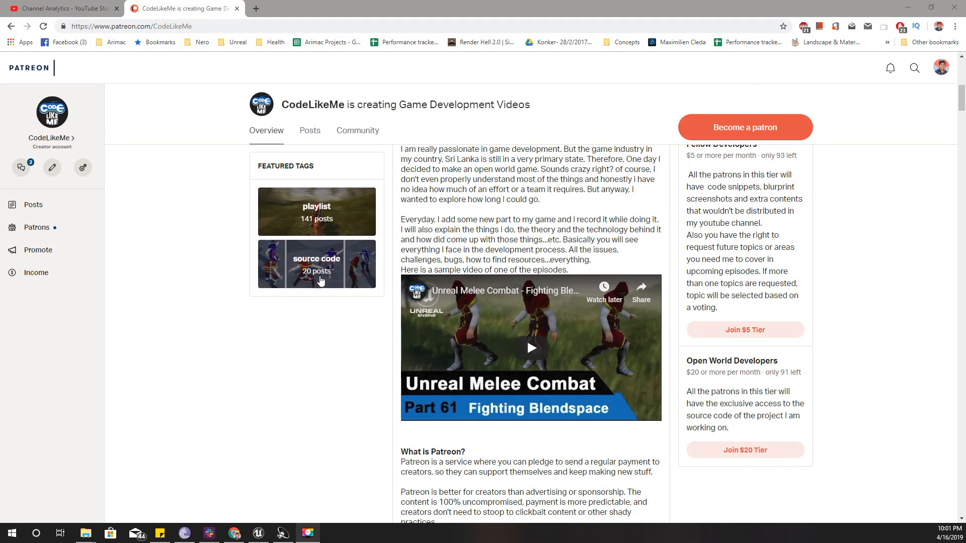